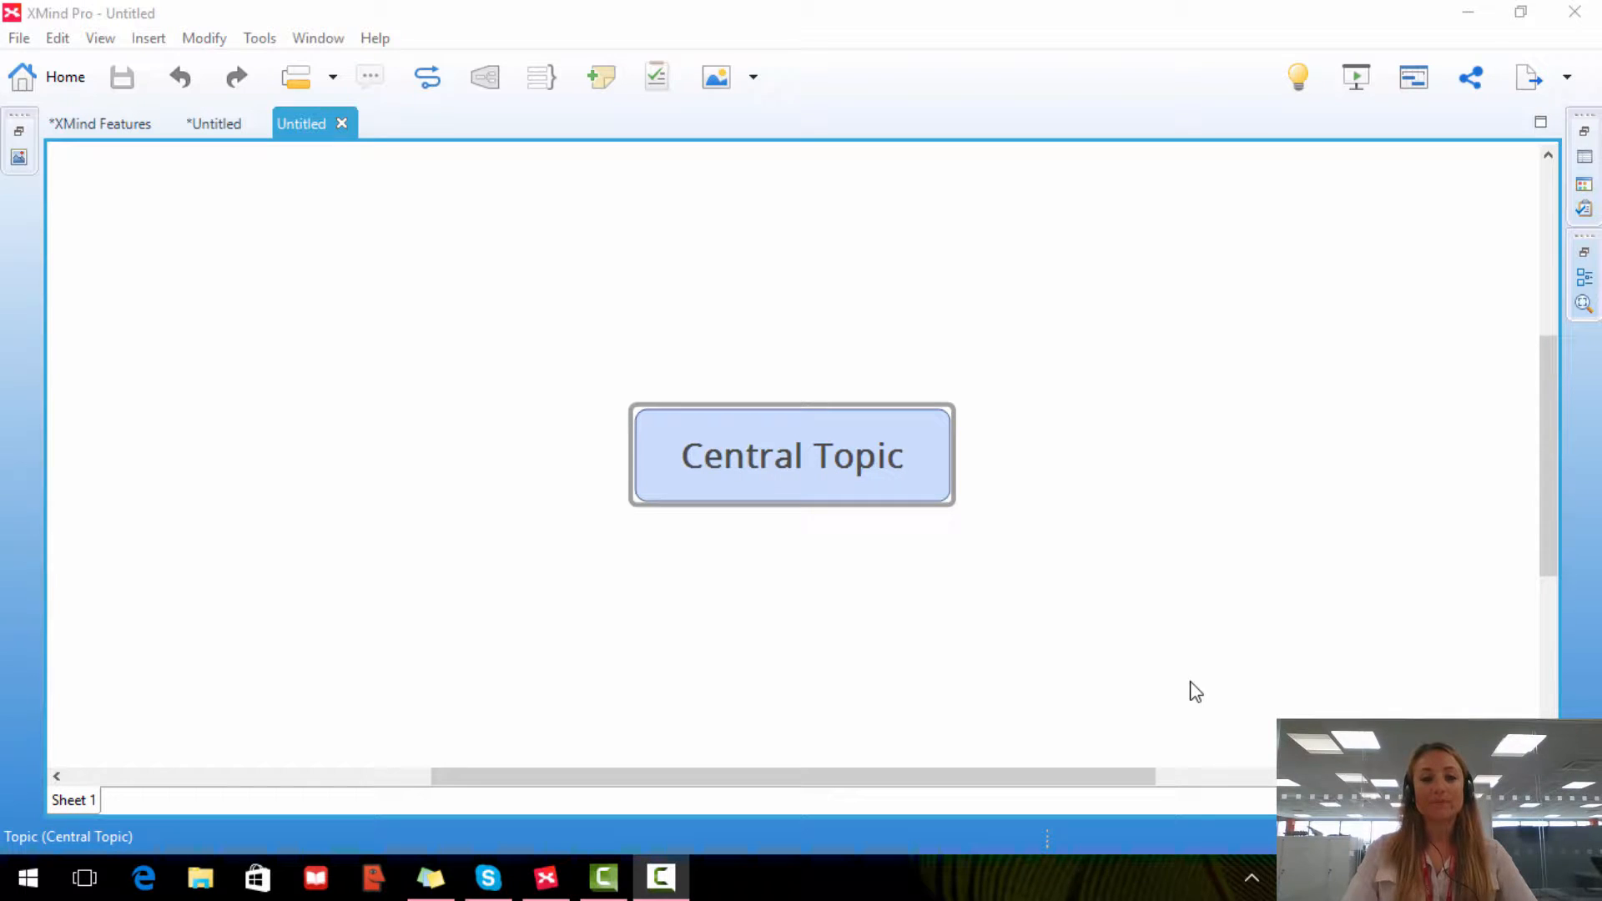
Add Main Topic 1 to the Central Topic as the start of its branch.
click(791, 456)
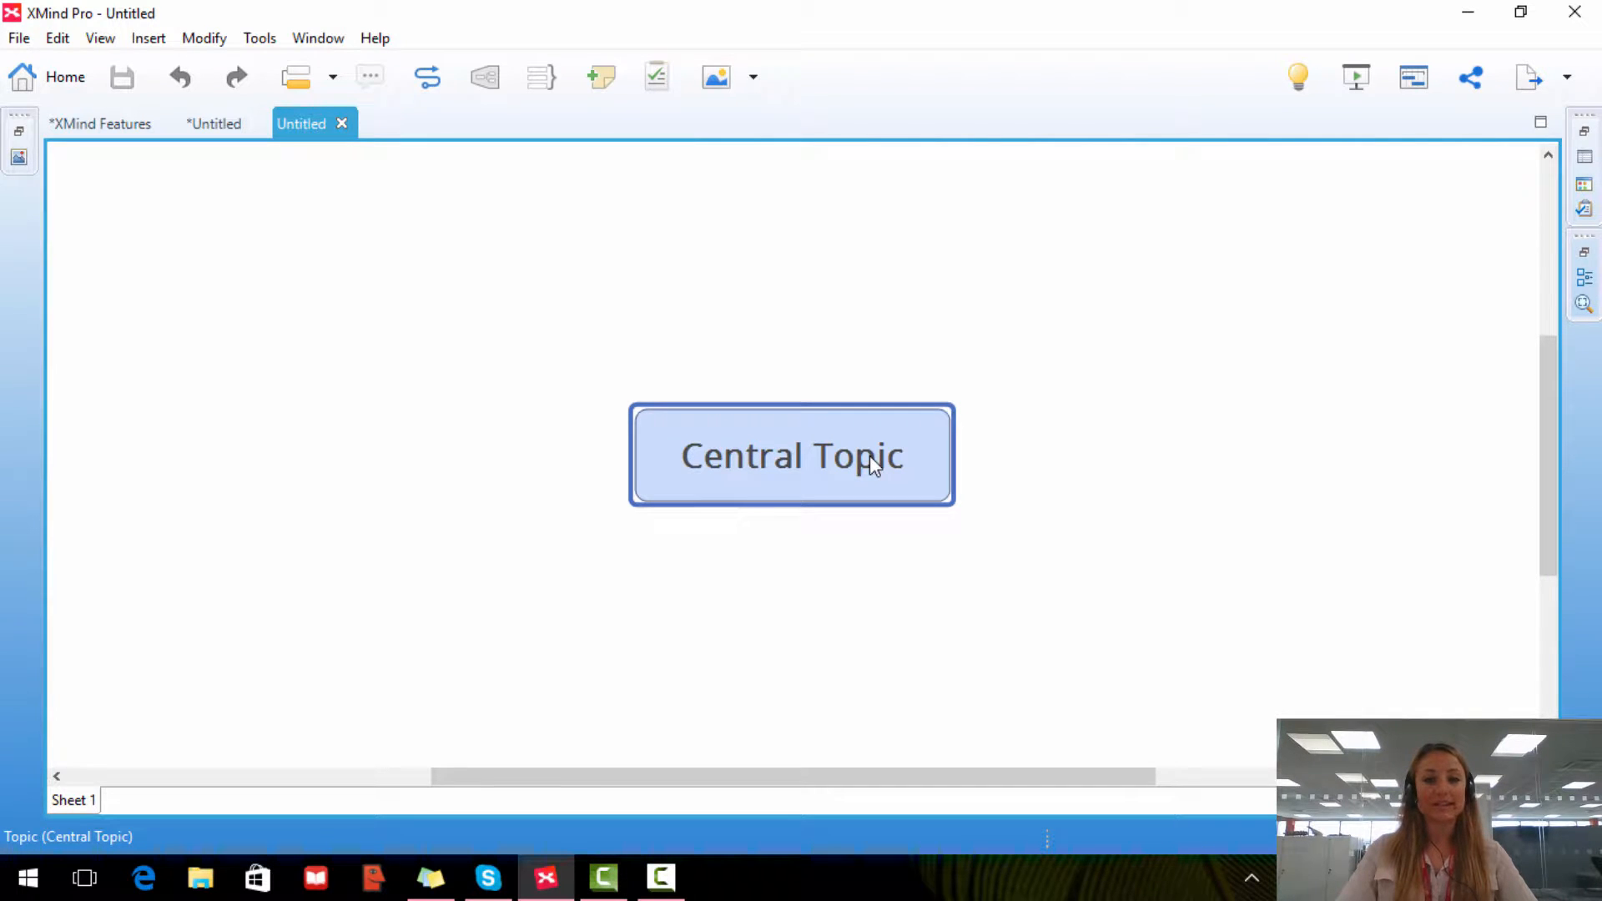
key(Tab)
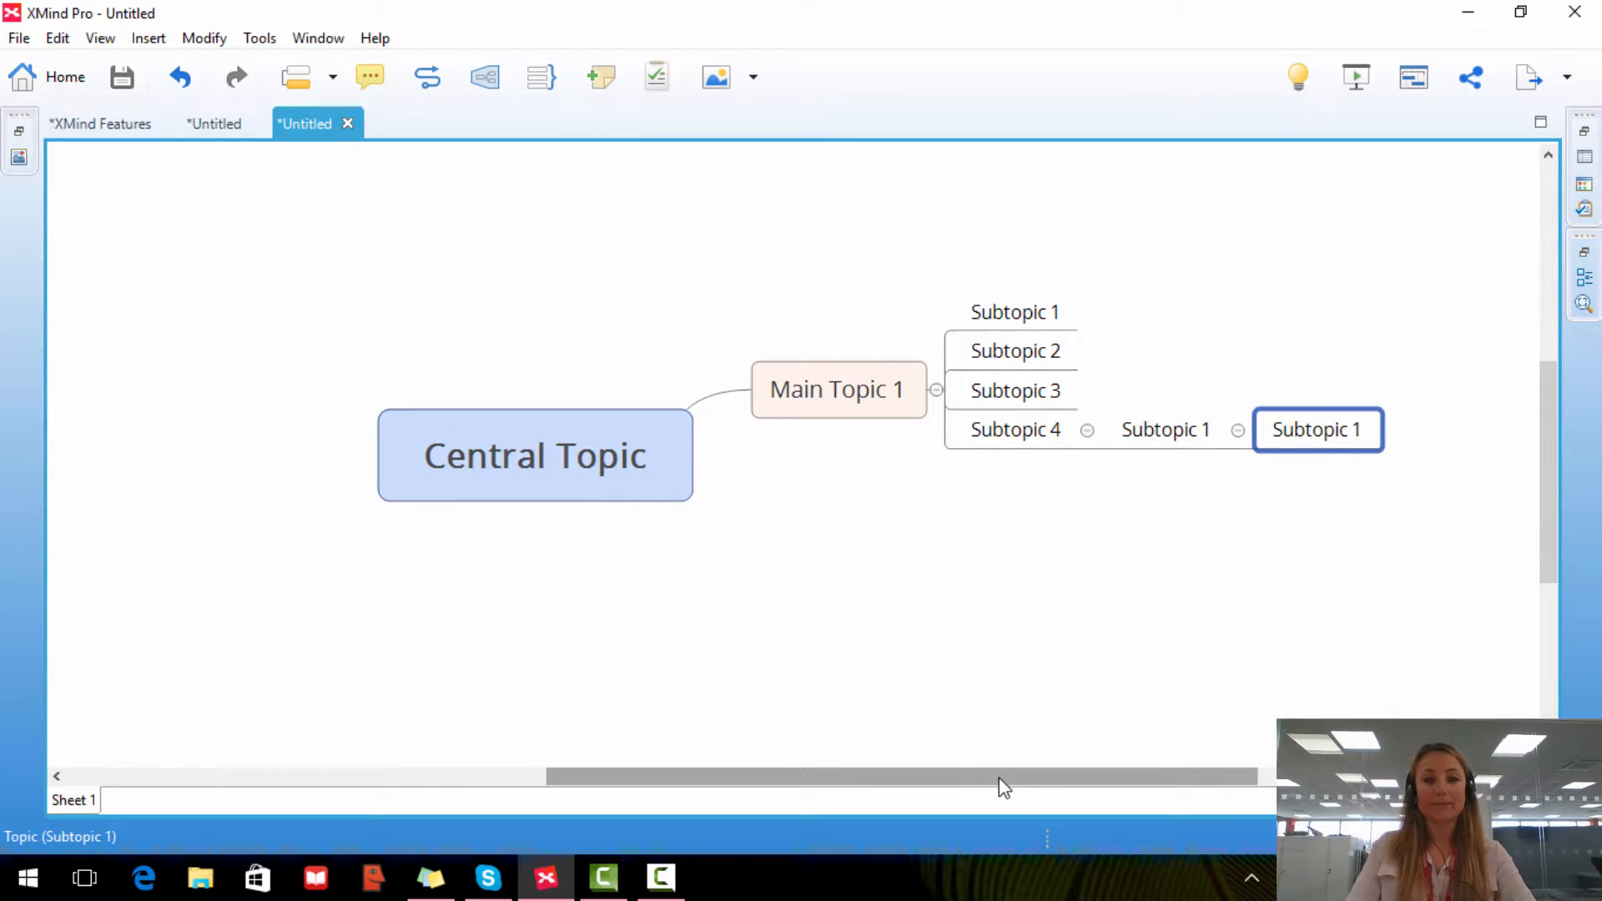
mouse_move(216, 122)
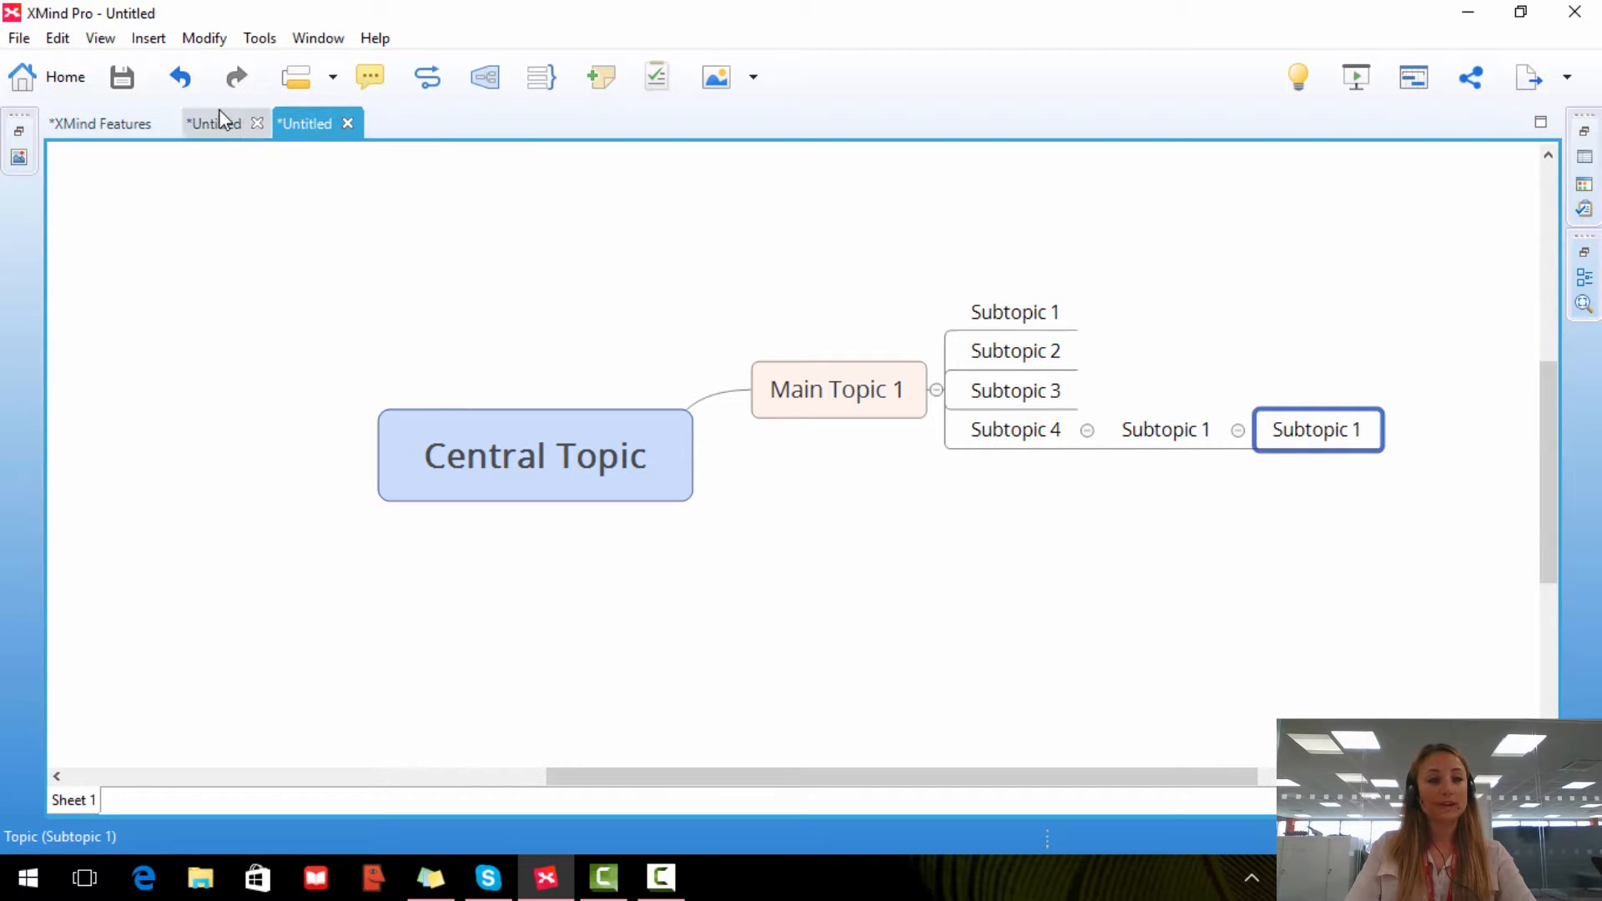
click(147, 38)
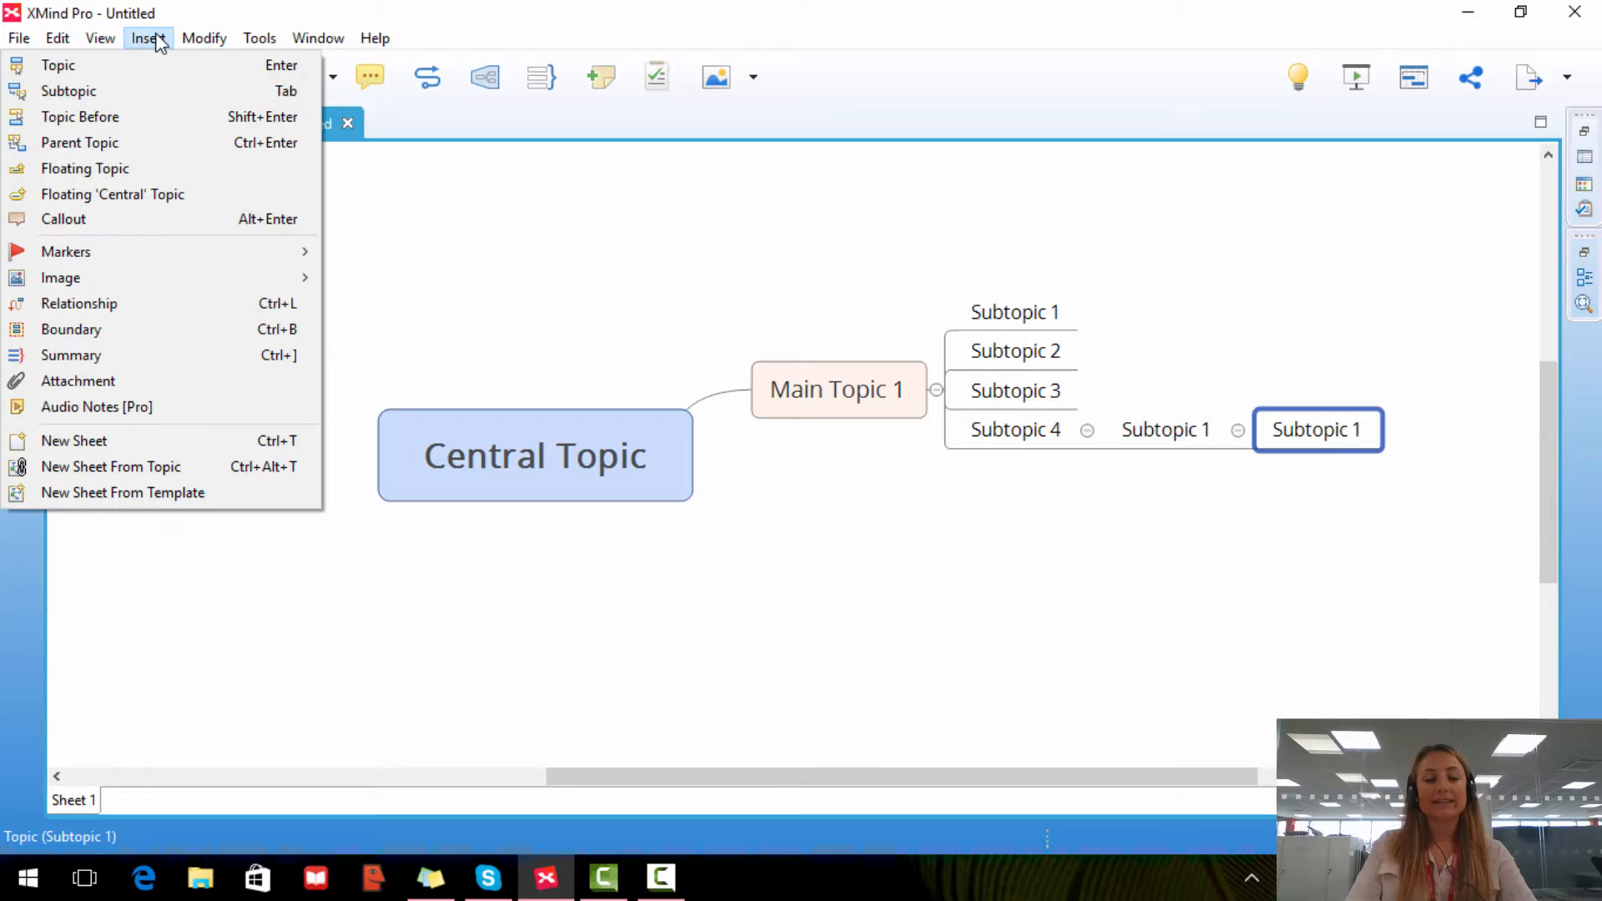
mouse_move(58, 65)
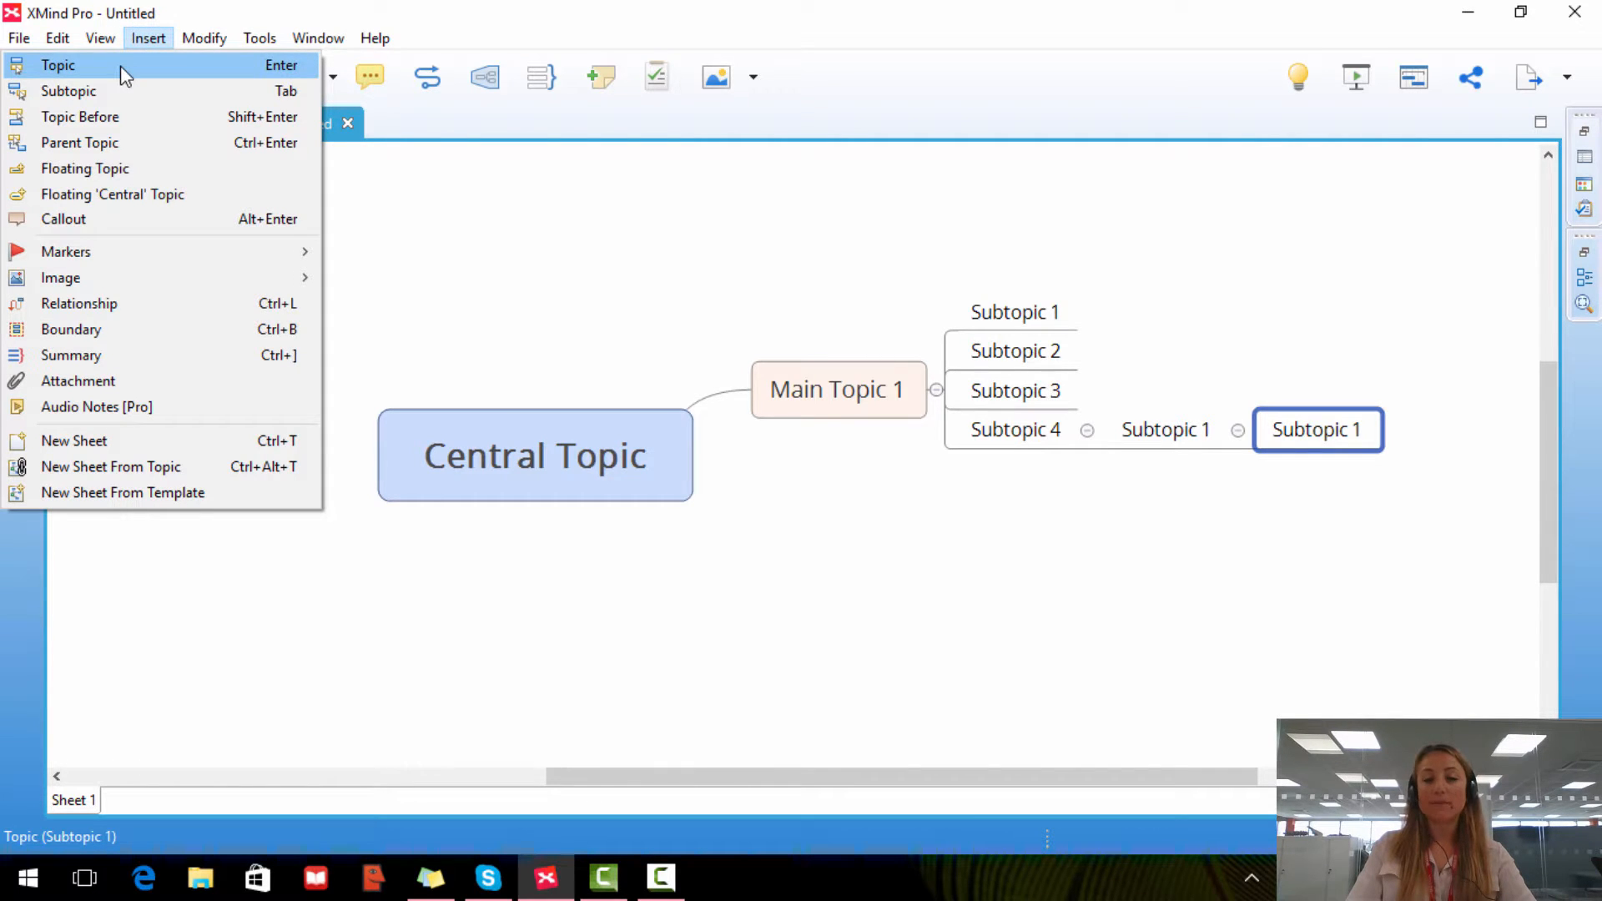
mouse_move(69, 90)
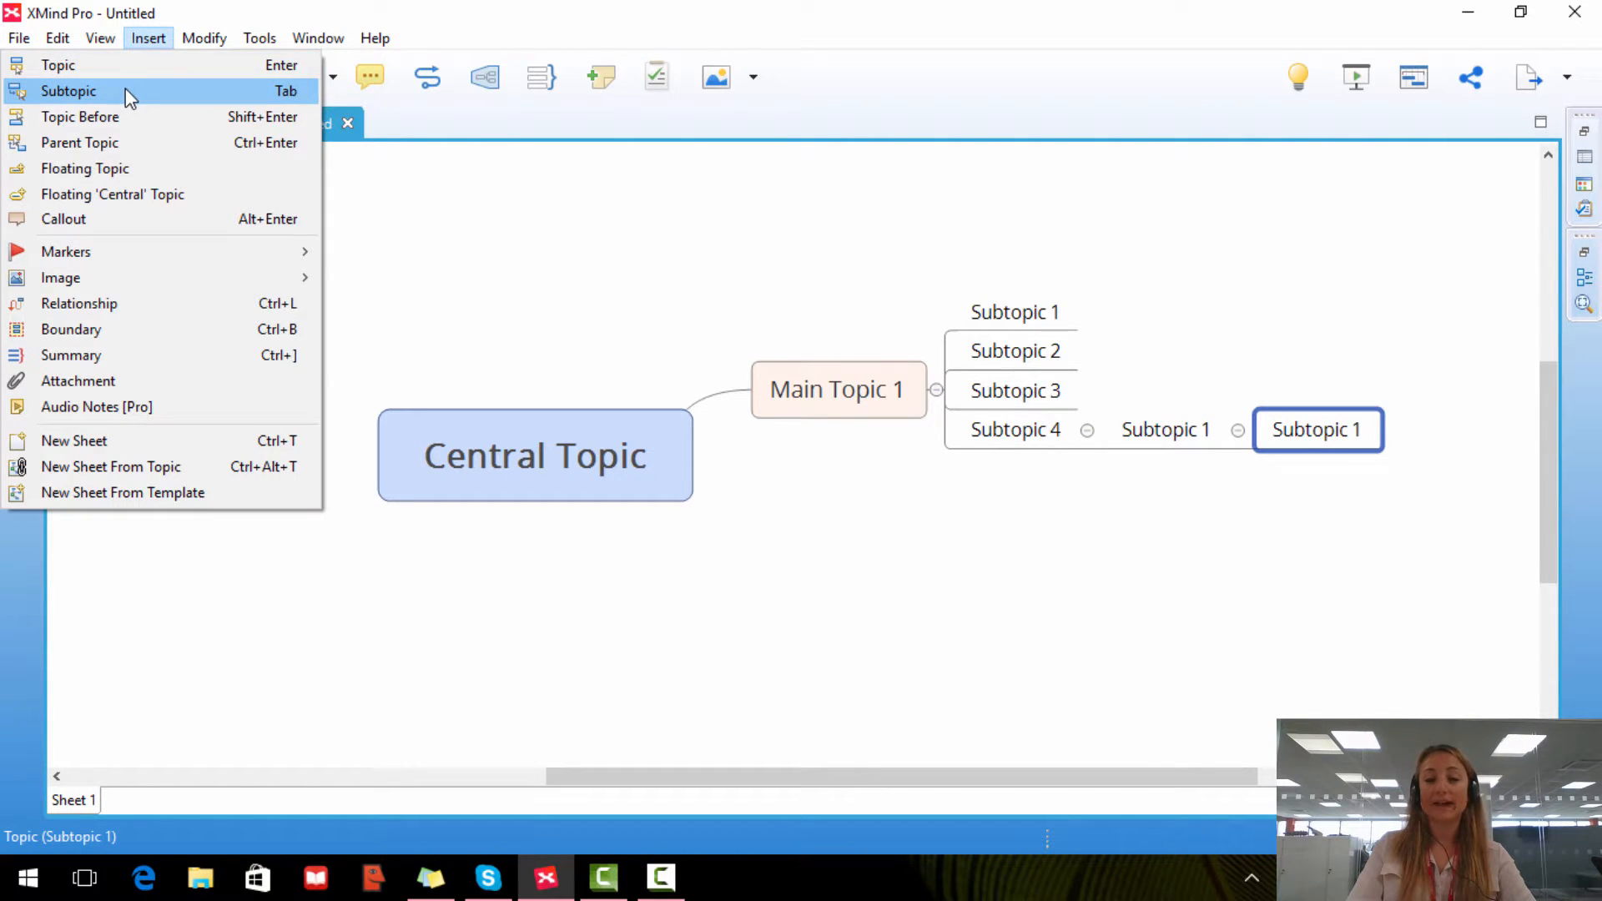
mouse_move(125, 117)
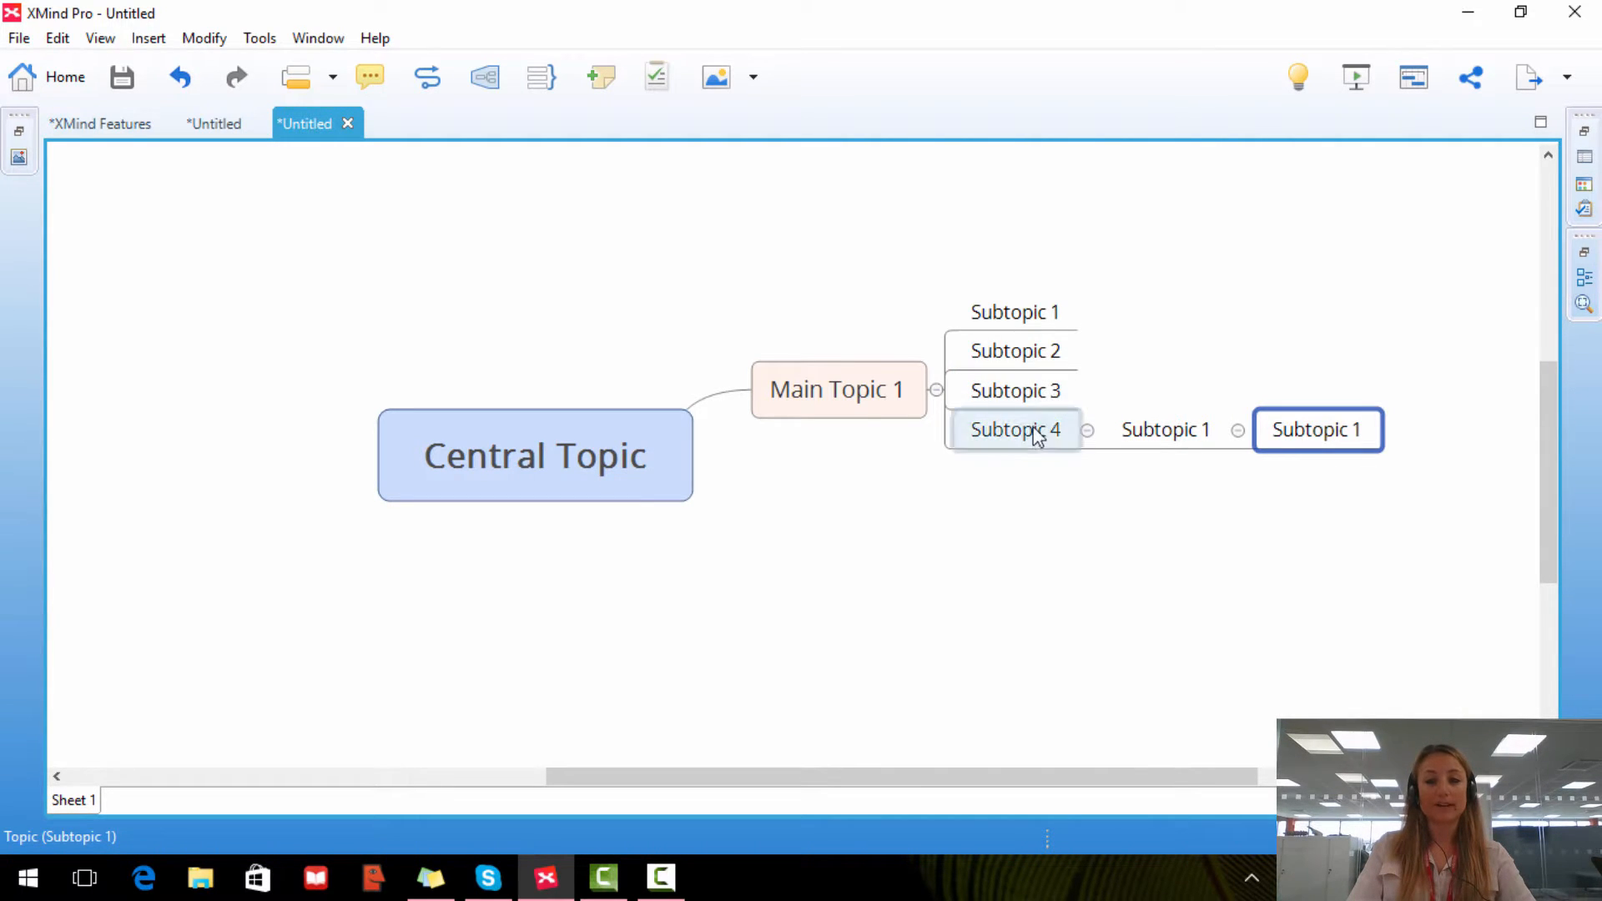
Insert Subtopic 5 as a sibling directly after Subtopic 4 under Main Topic 1.
click(1015, 429)
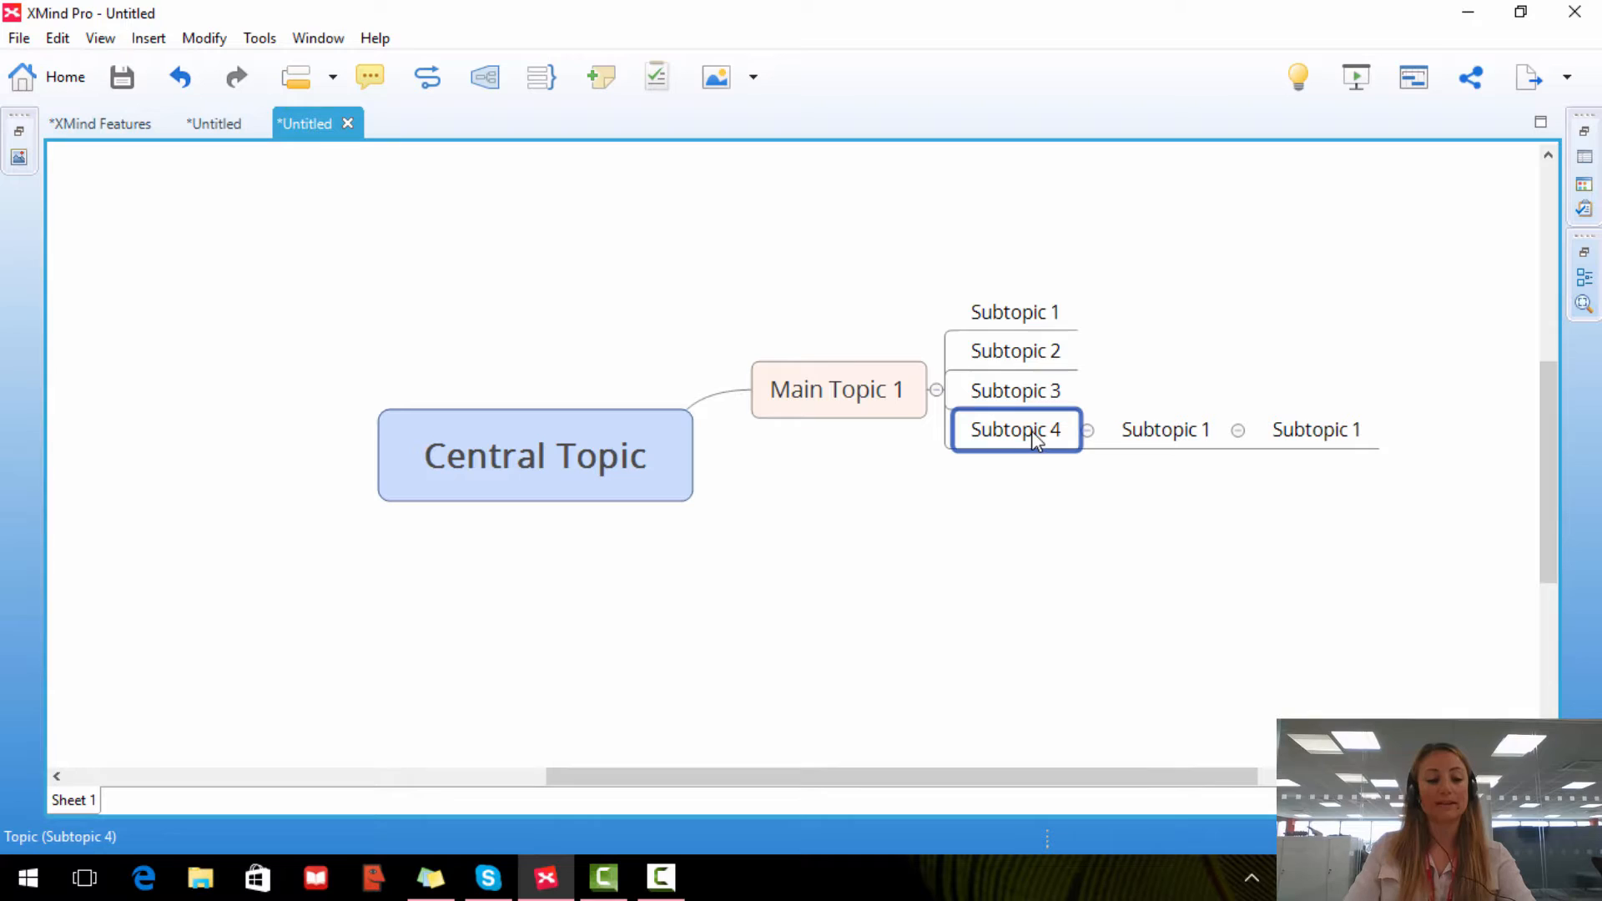
key(Enter)
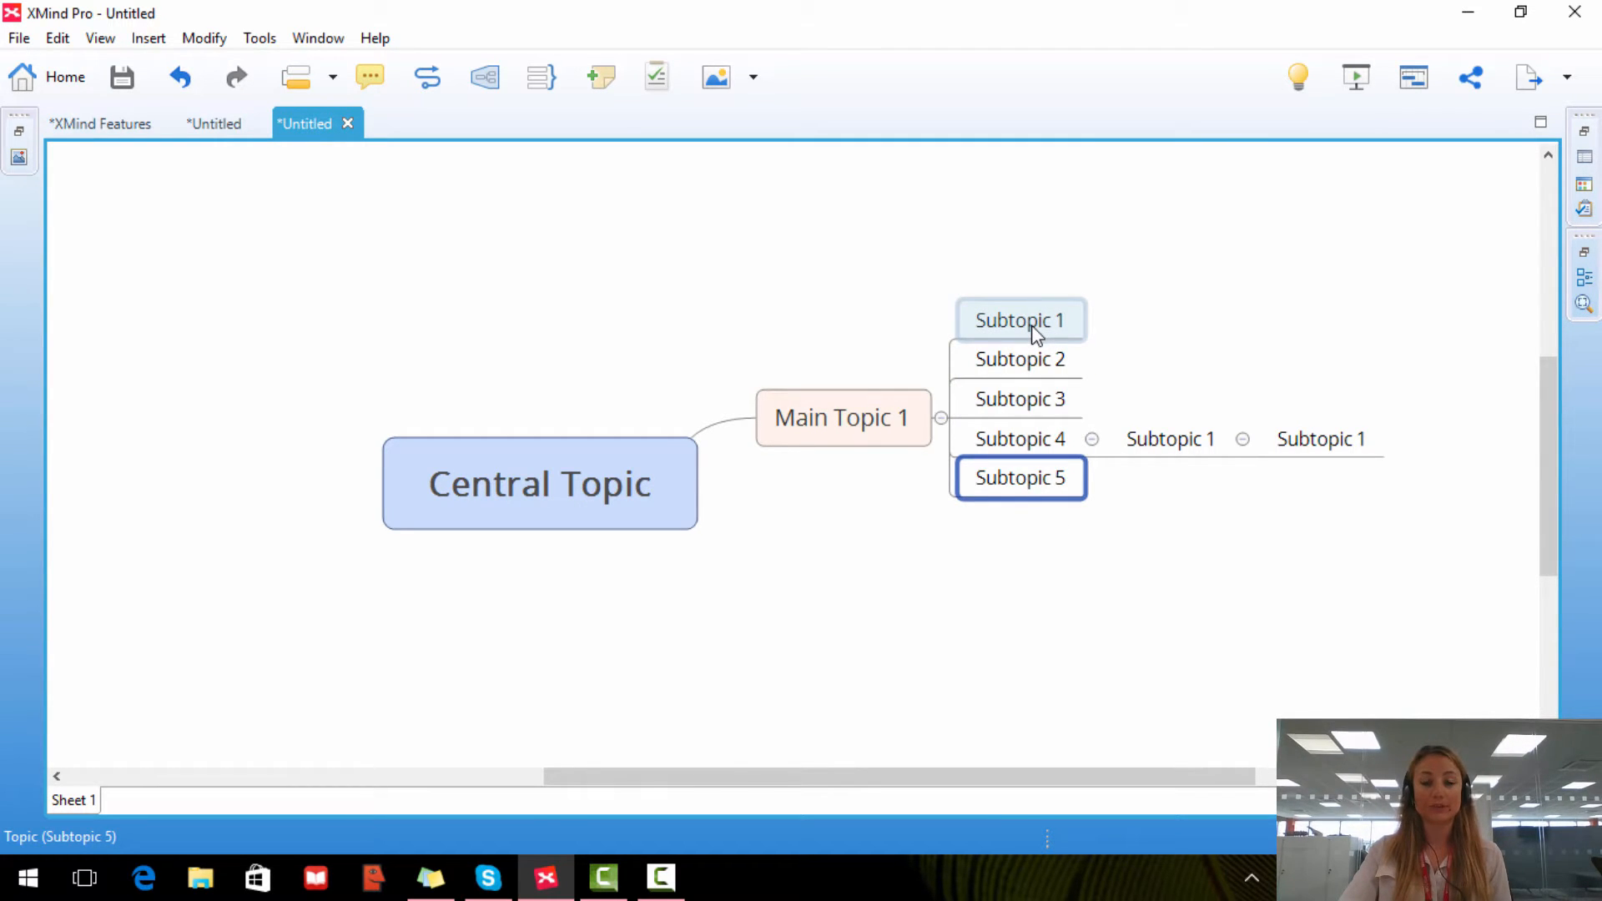
Drag Subtopic 1 out of Main Topic 1's branch and bring up Subtopic 2's context menu.
click(1020, 321)
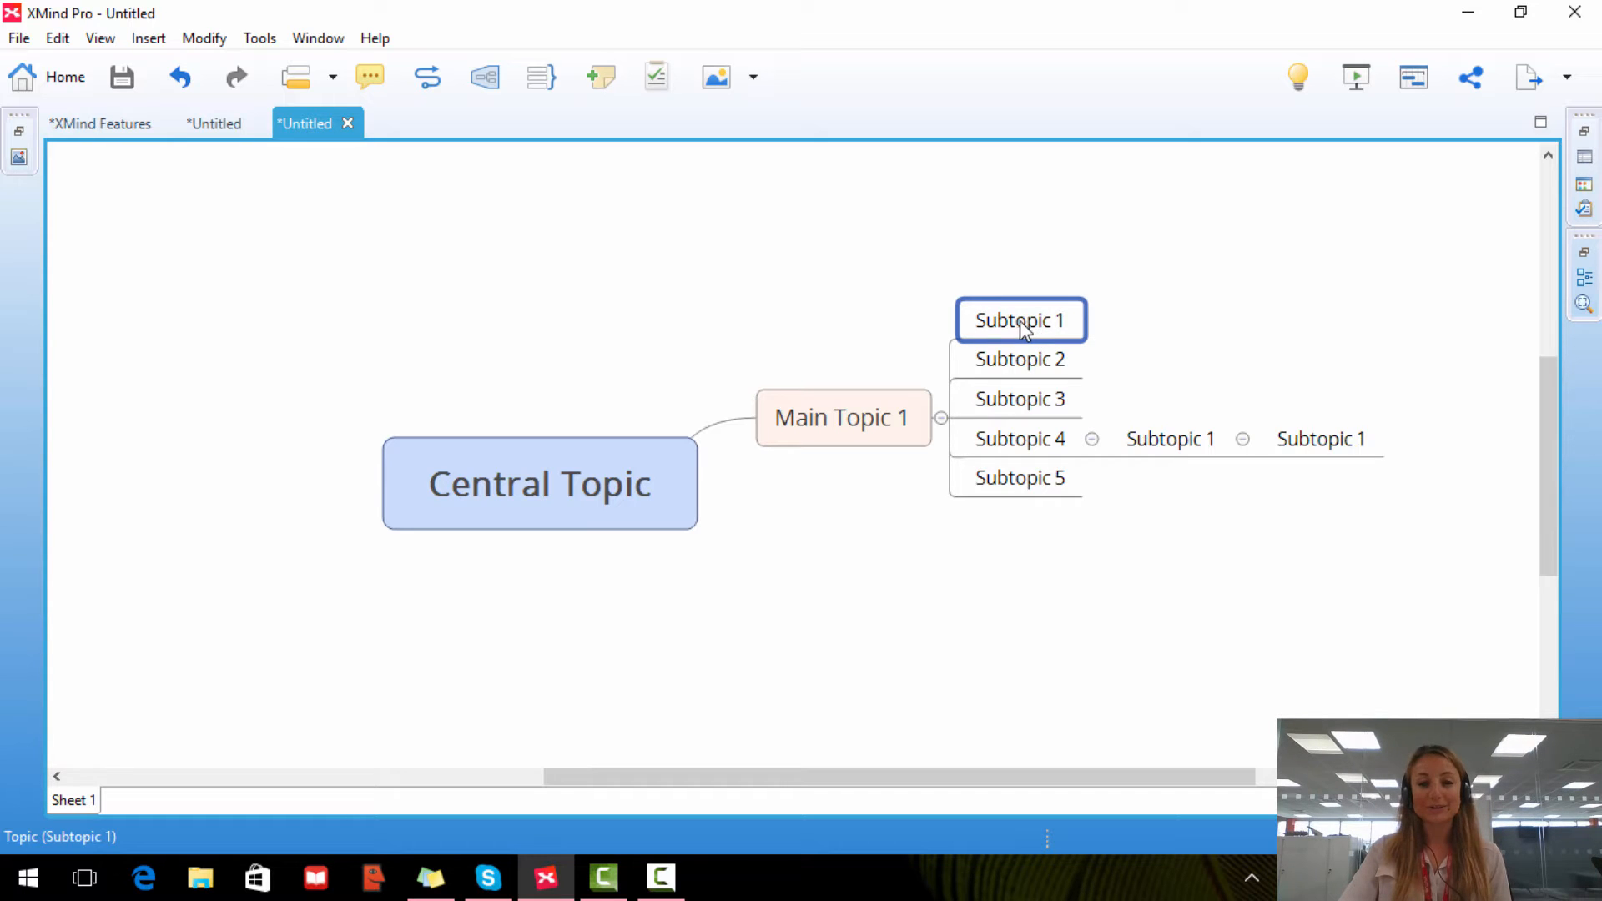
drag(1019, 321, 781, 223)
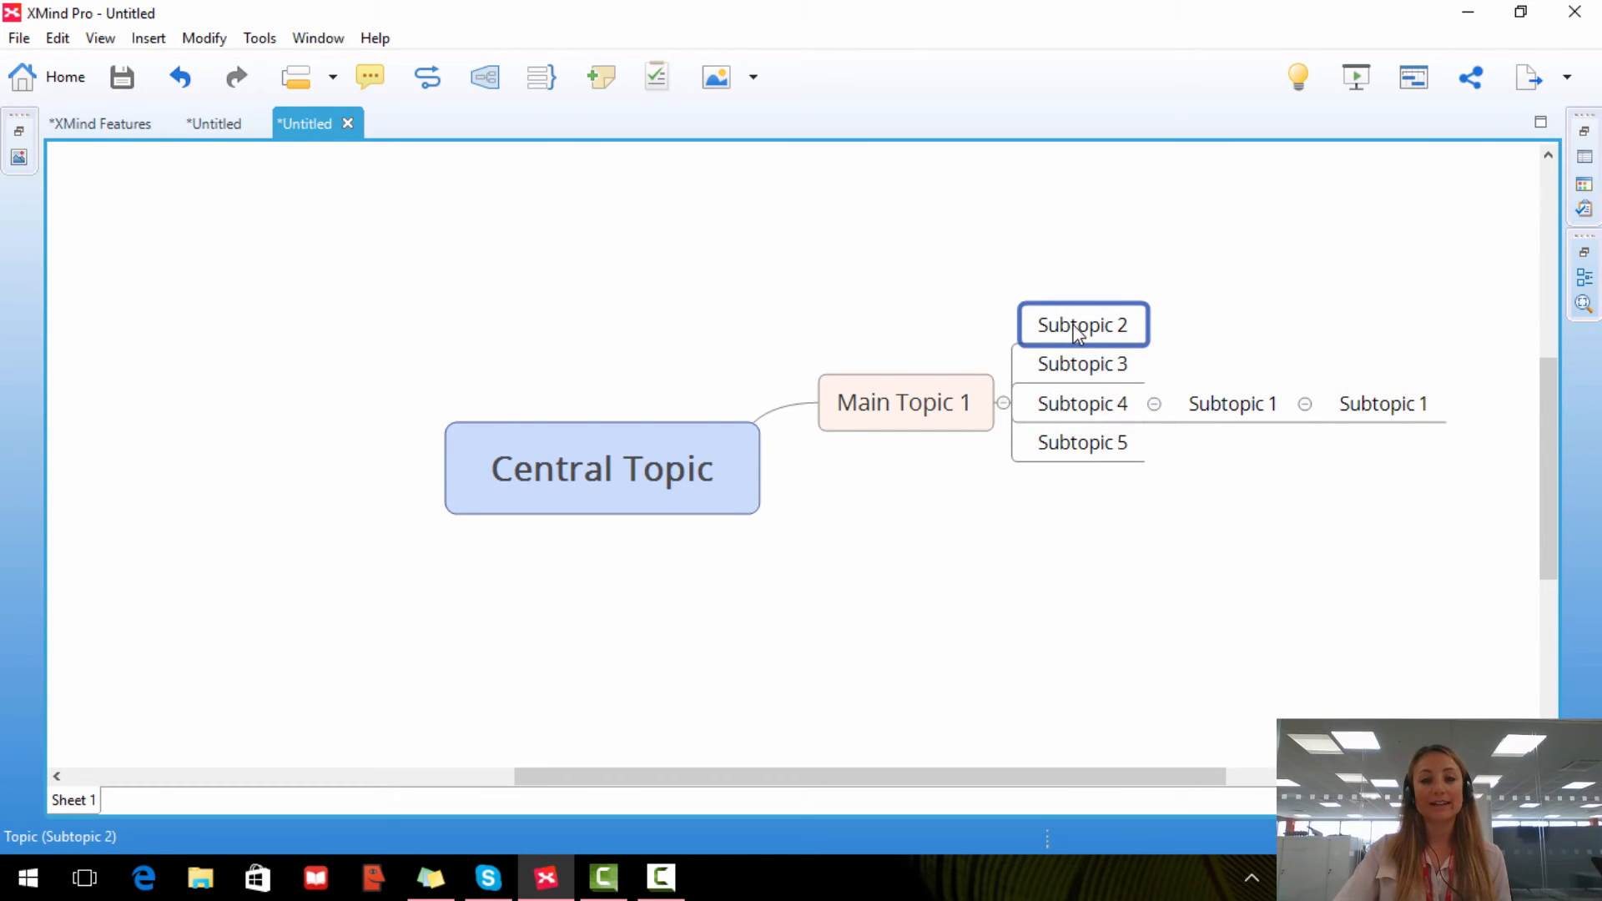
right_click(1082, 325)
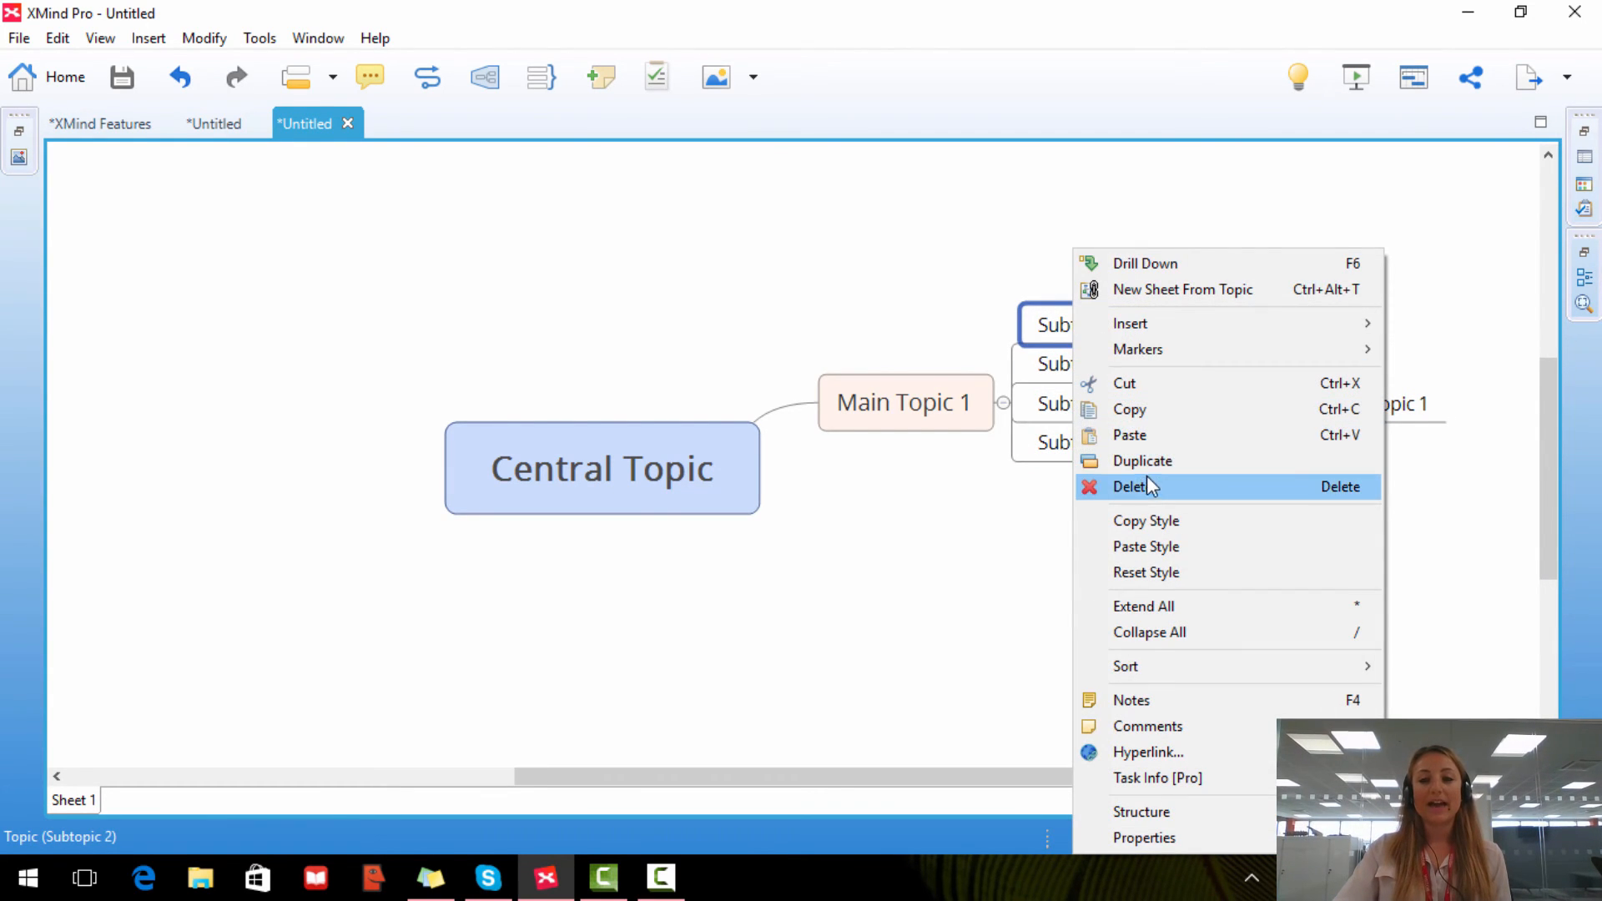